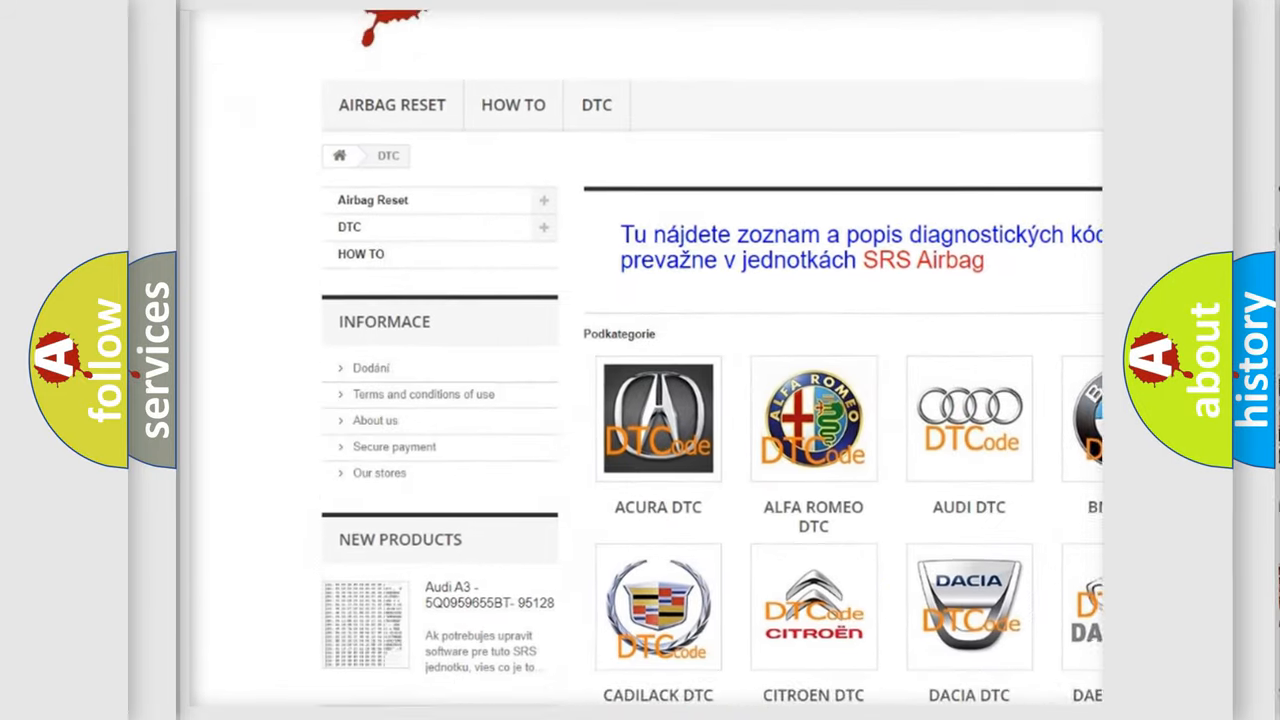
Step: Scroll the airbagreset.sk DTC page past the brand grid into the B-series code list
scroll(down, 3)
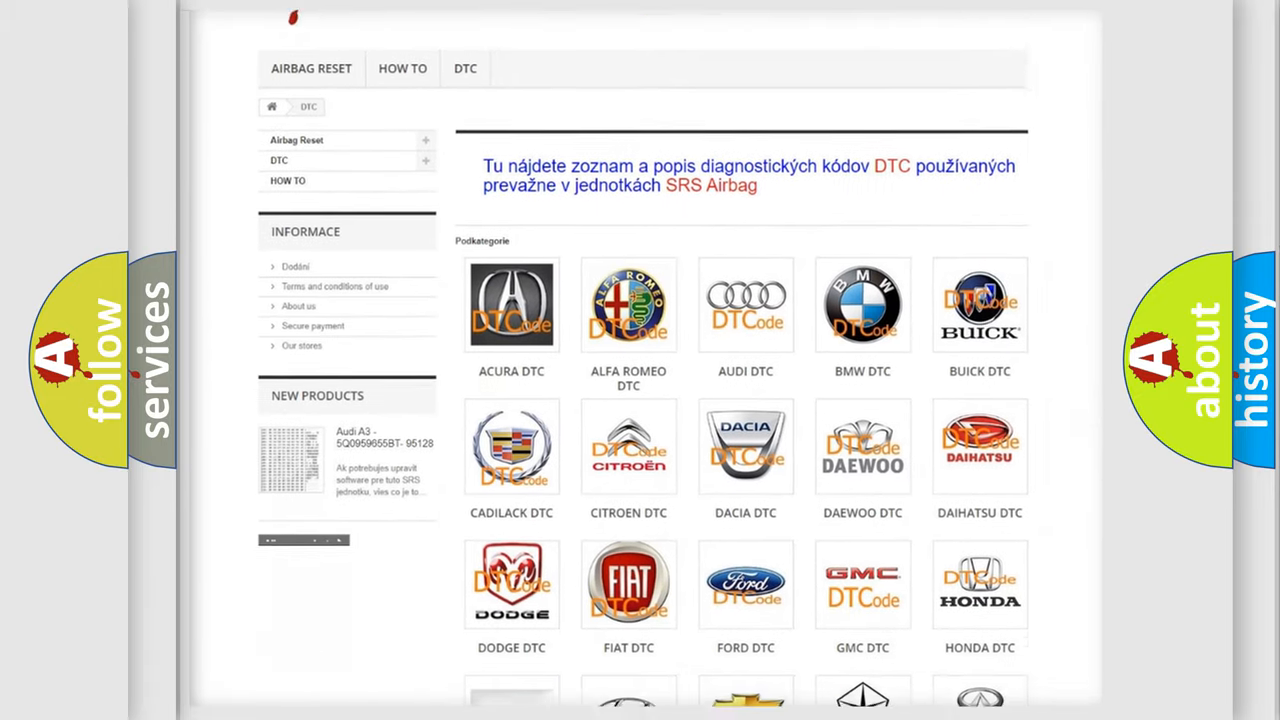
scroll(down, 3)
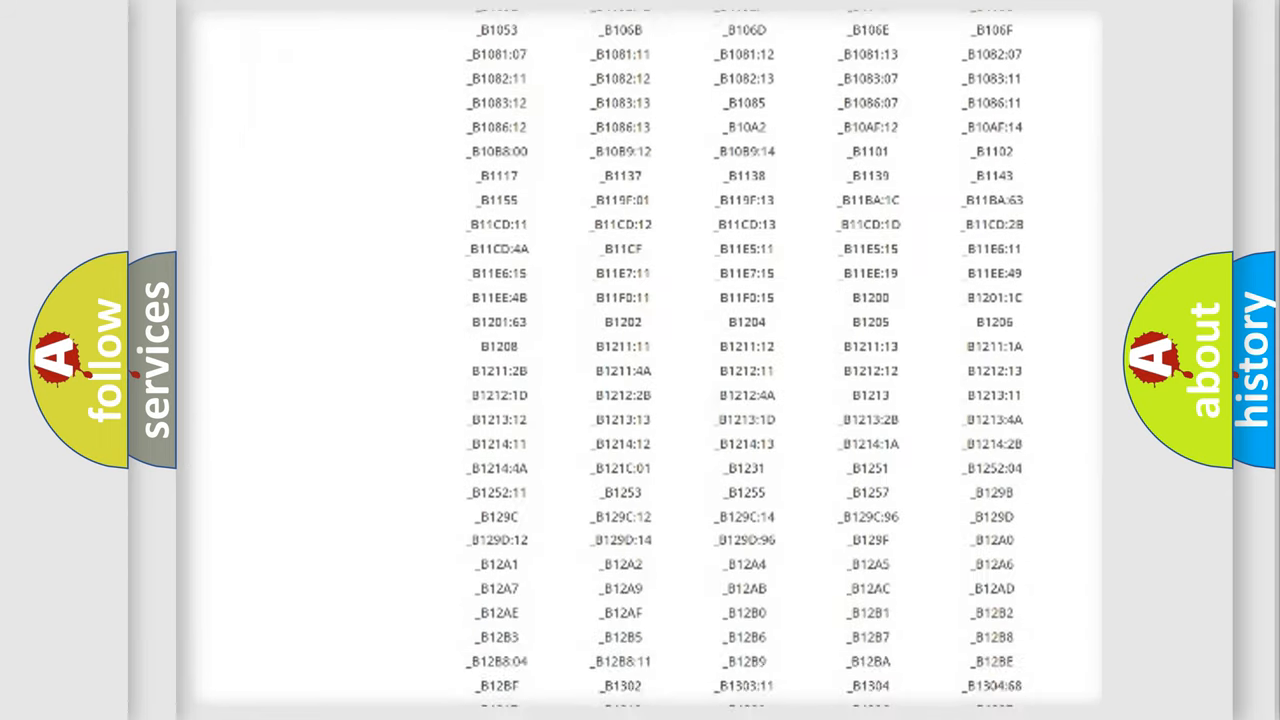
scroll(down, 3)
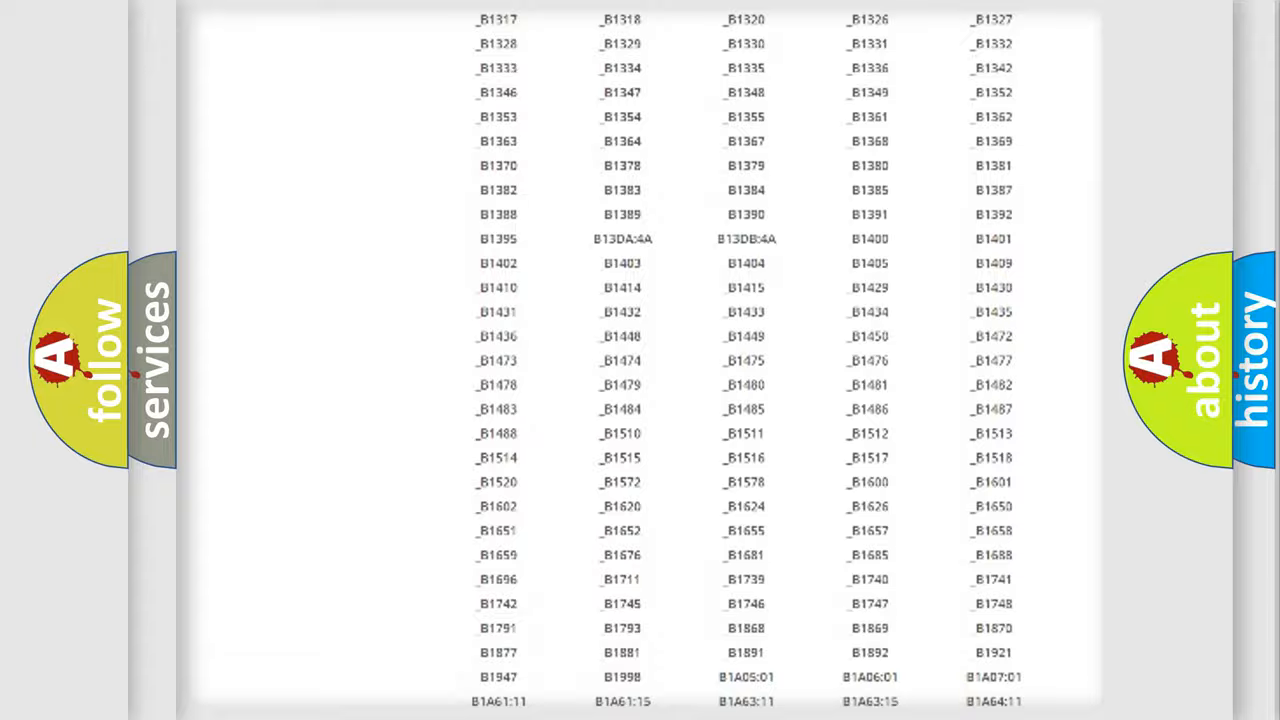
scroll(up, 3)
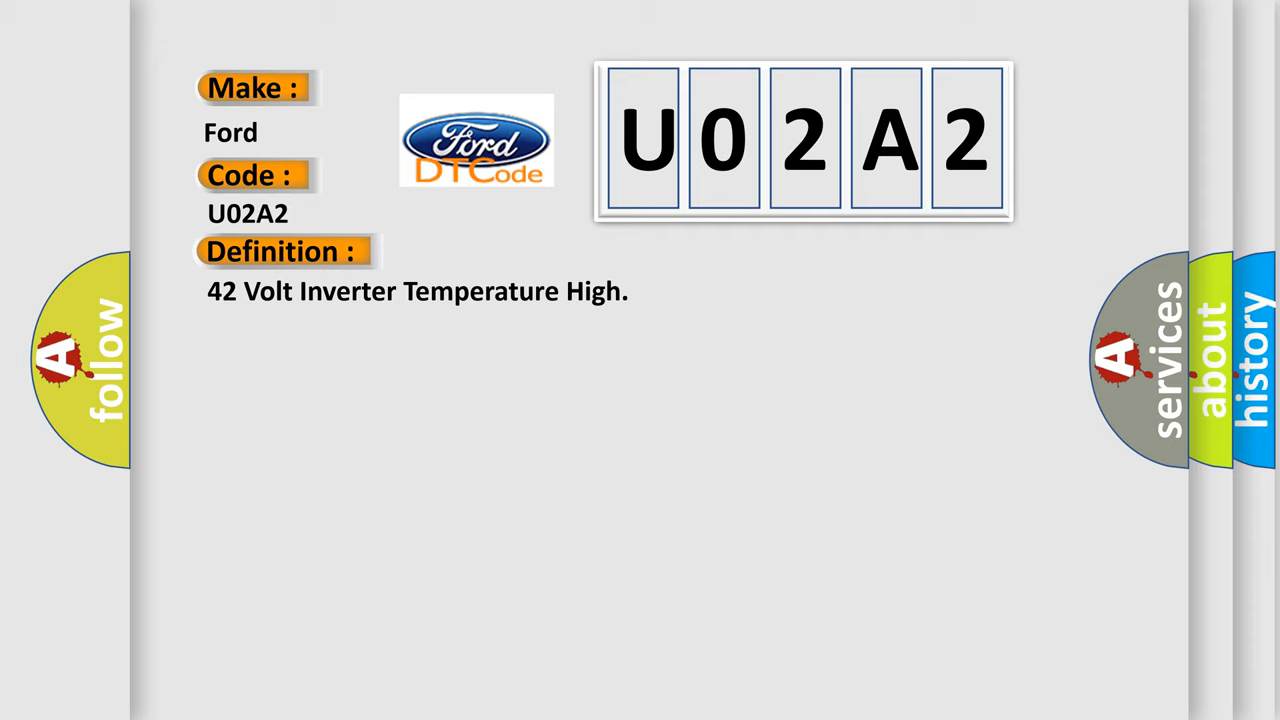
Step: Reveal the U02A2 description: accessory DC power control module 42 volt output commanded on
click(520, 252)
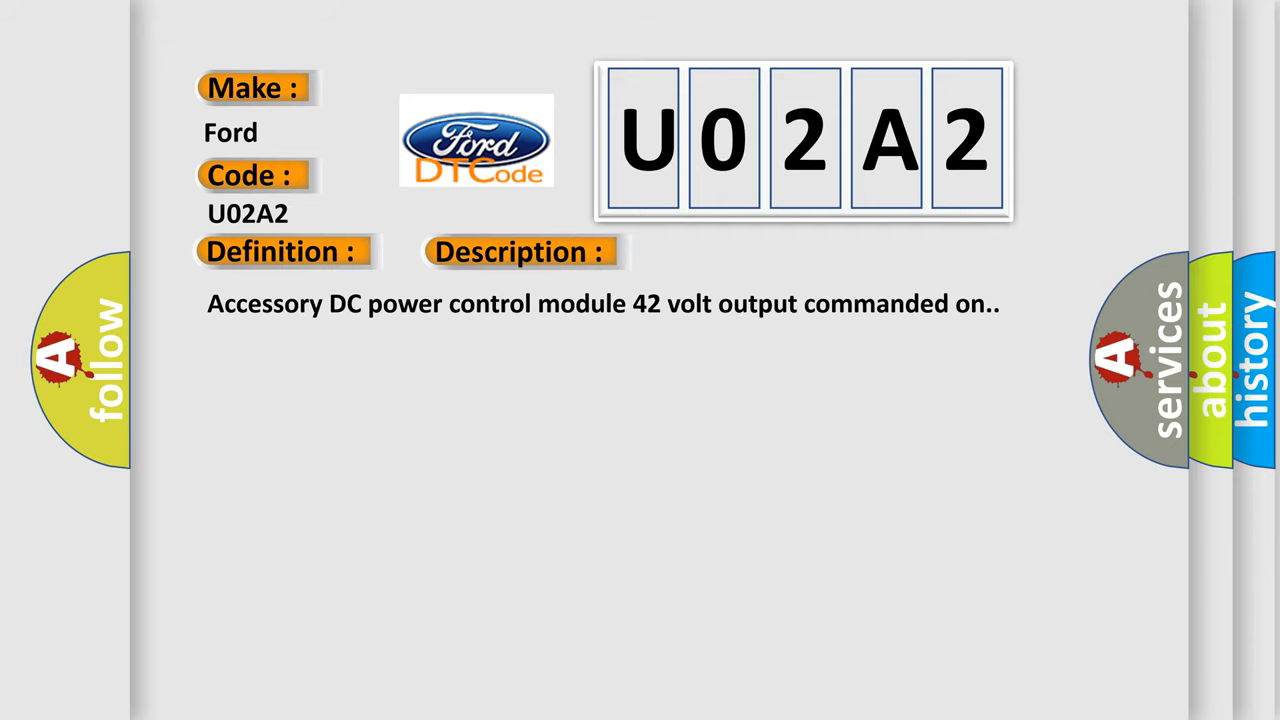